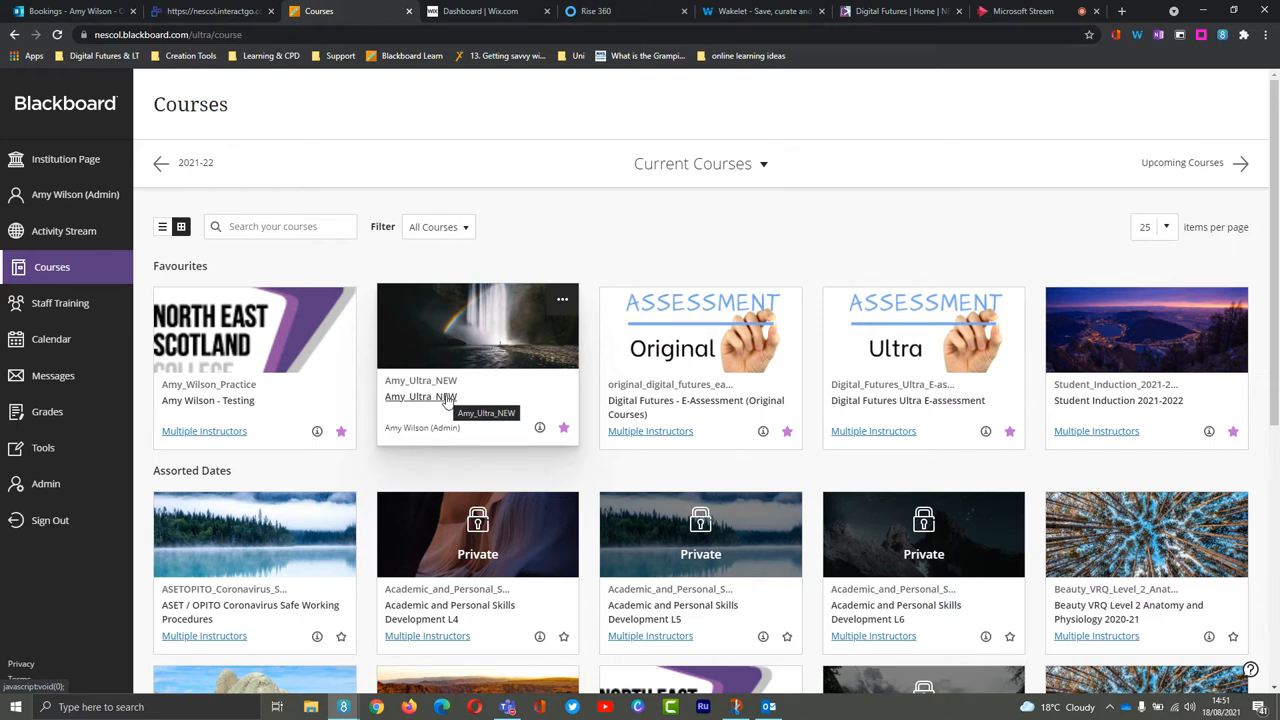
mouse_move(482, 394)
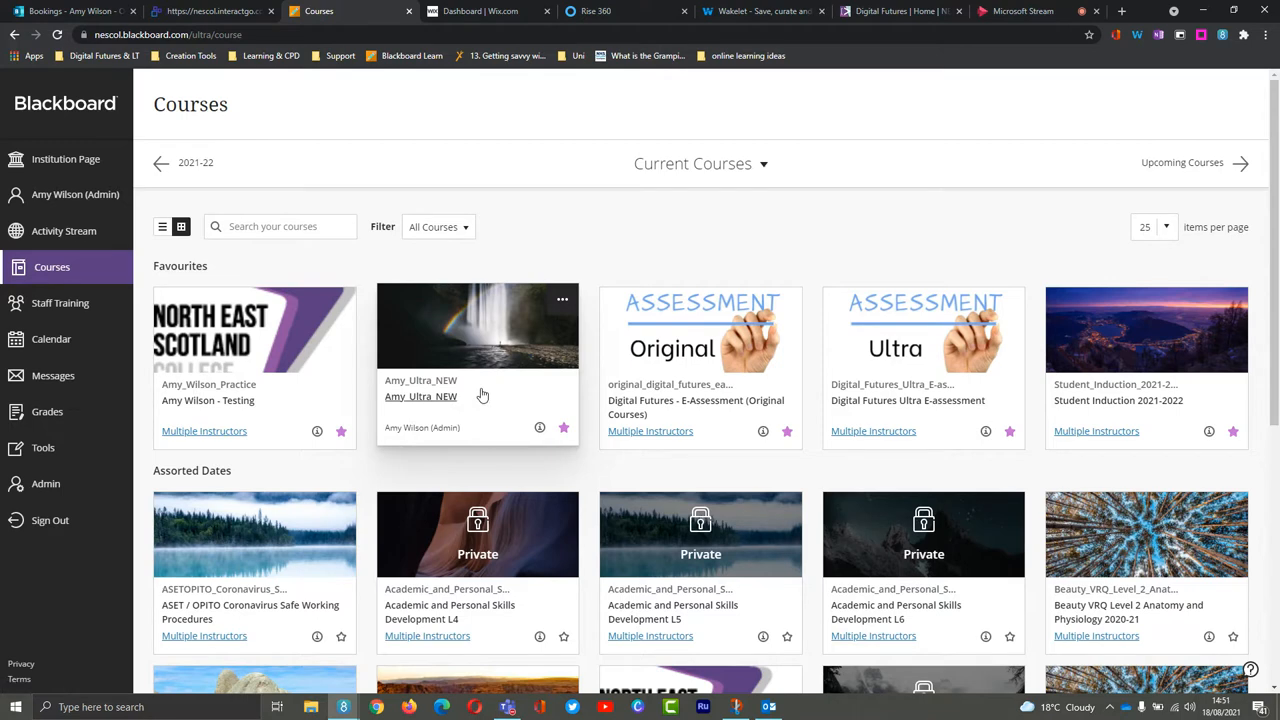
- Enter the Amy_Ultra_NEW course and request Student Preview from the top bar
left_click(420, 388)
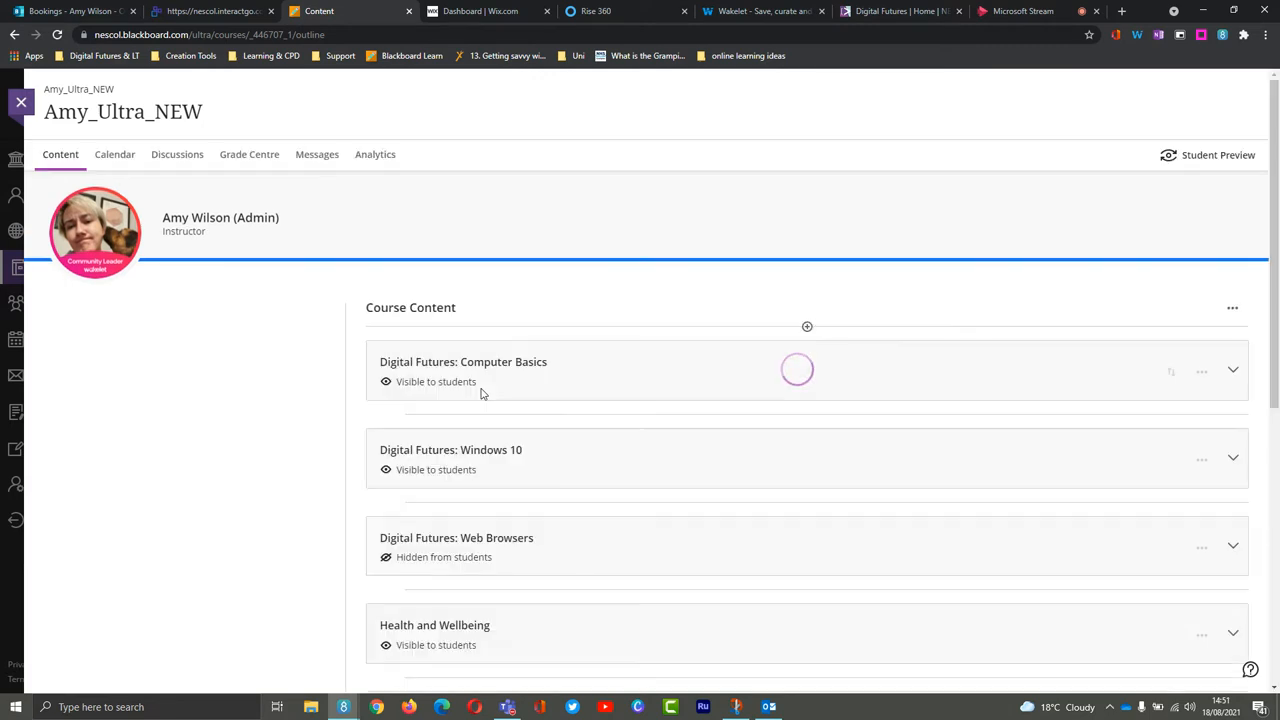
mouse_move(404, 404)
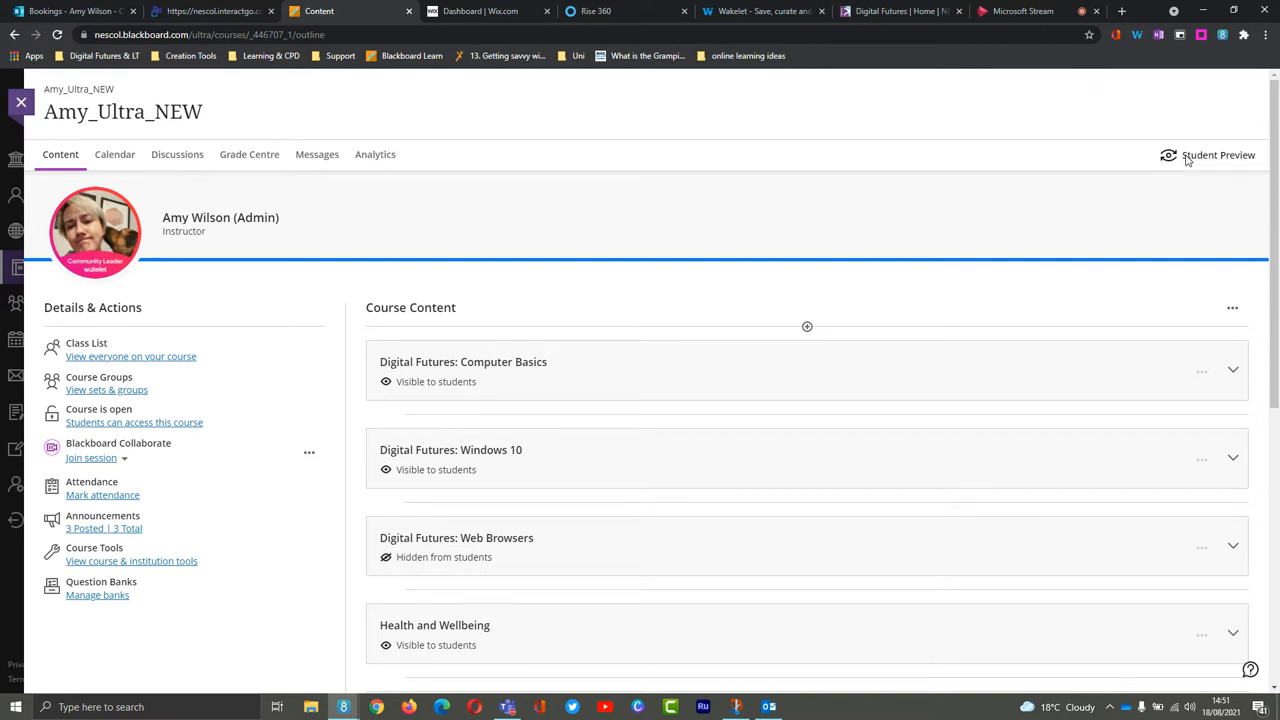
left_click(1218, 156)
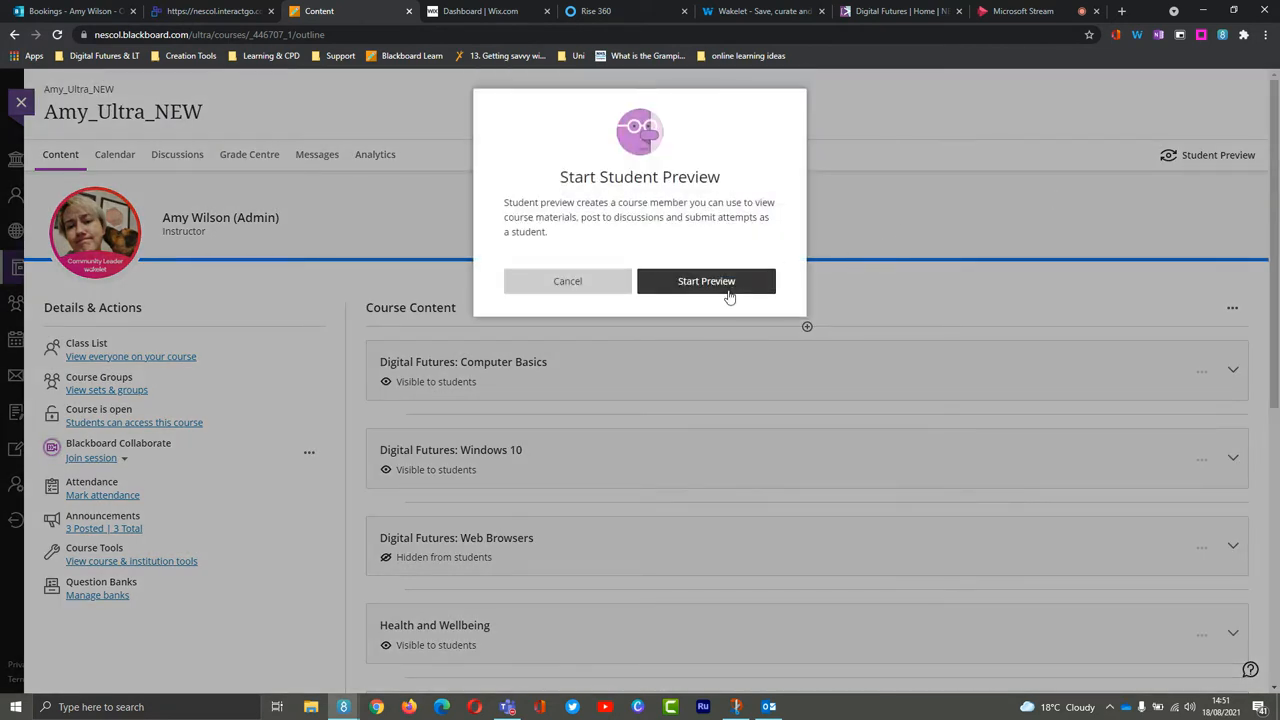
- Confirm Start Preview and look down the course content as a student
left_click(706, 280)
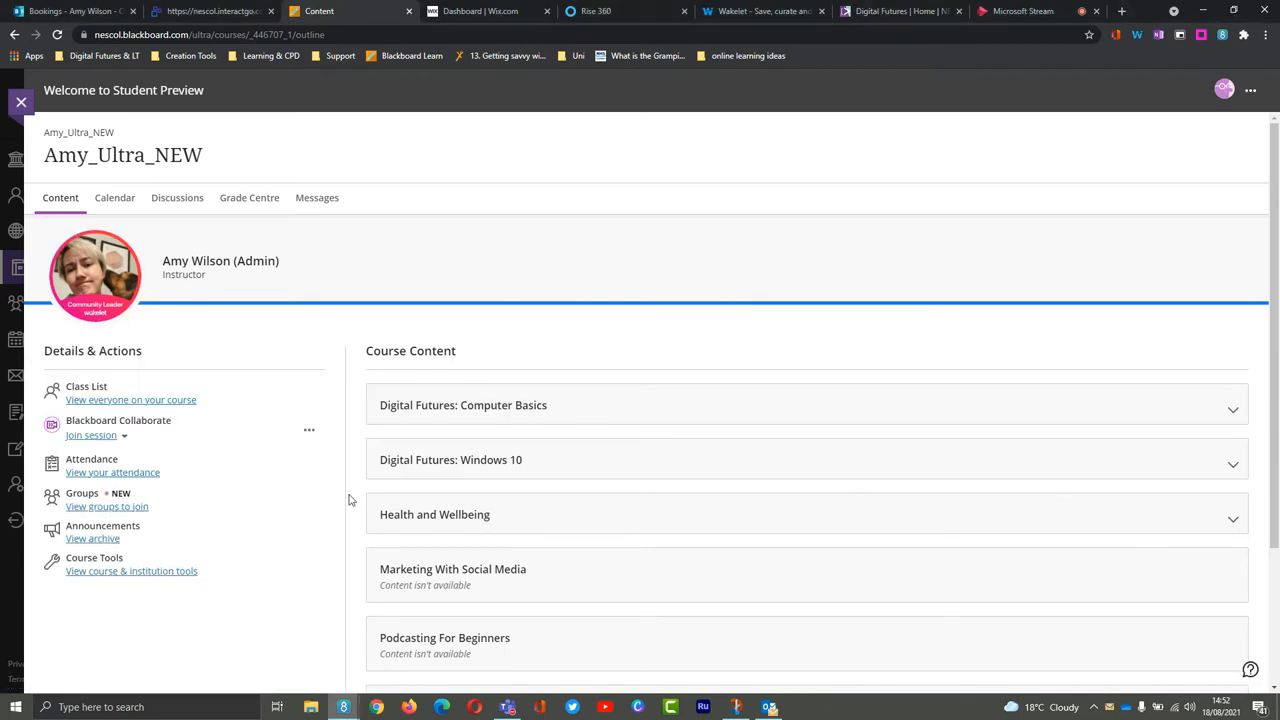
scroll("down", 3)
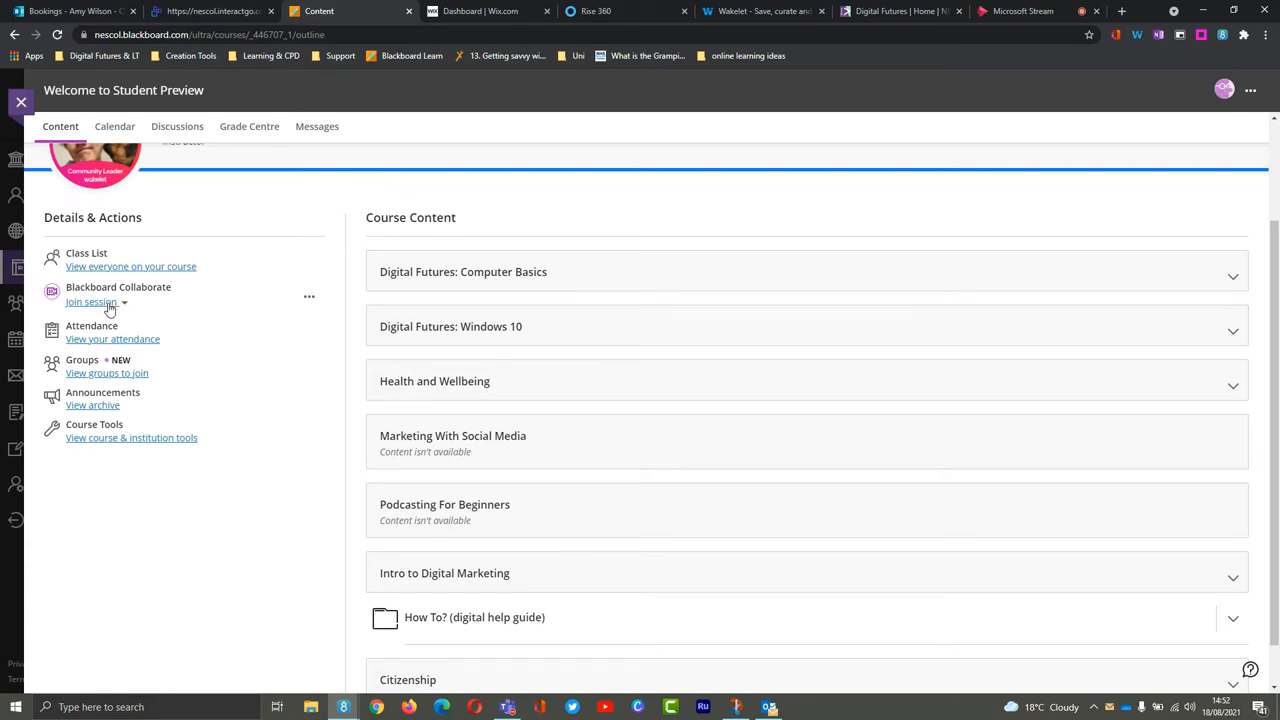
- Choose the 'my class' session from the Join session dropdown, opening it in a new tab
left_click(92, 300)
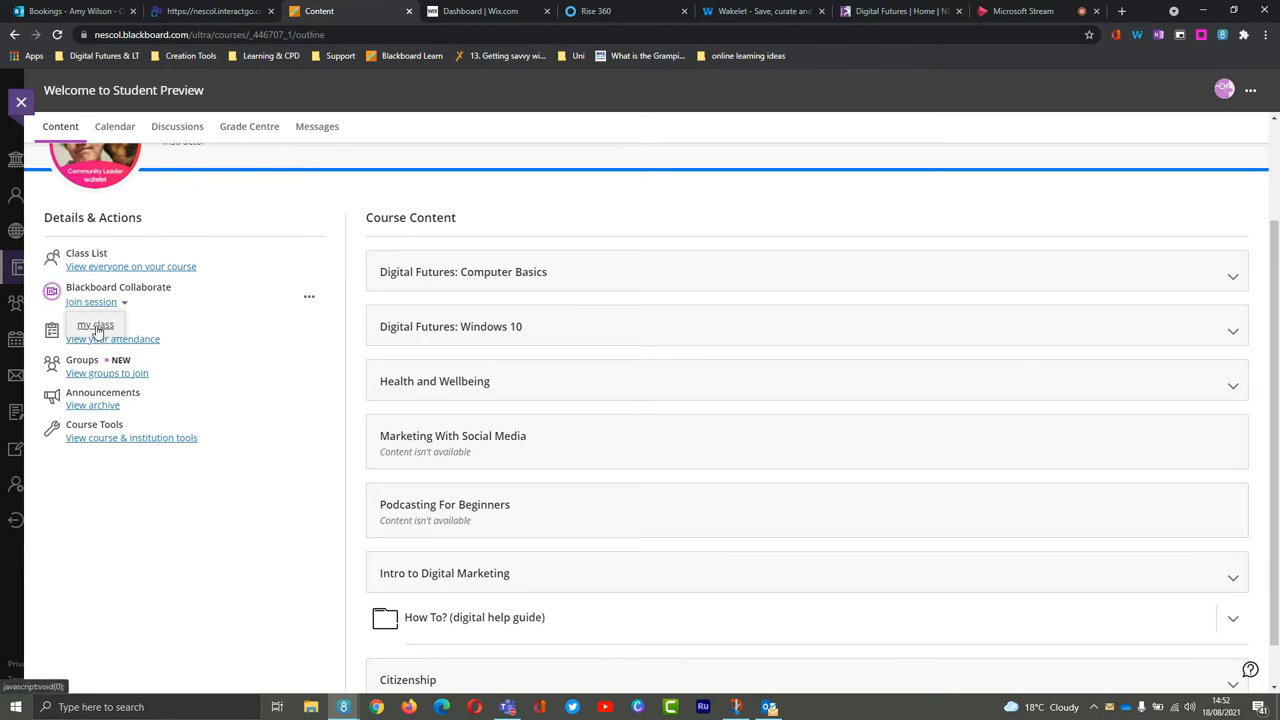
left_click(96, 324)
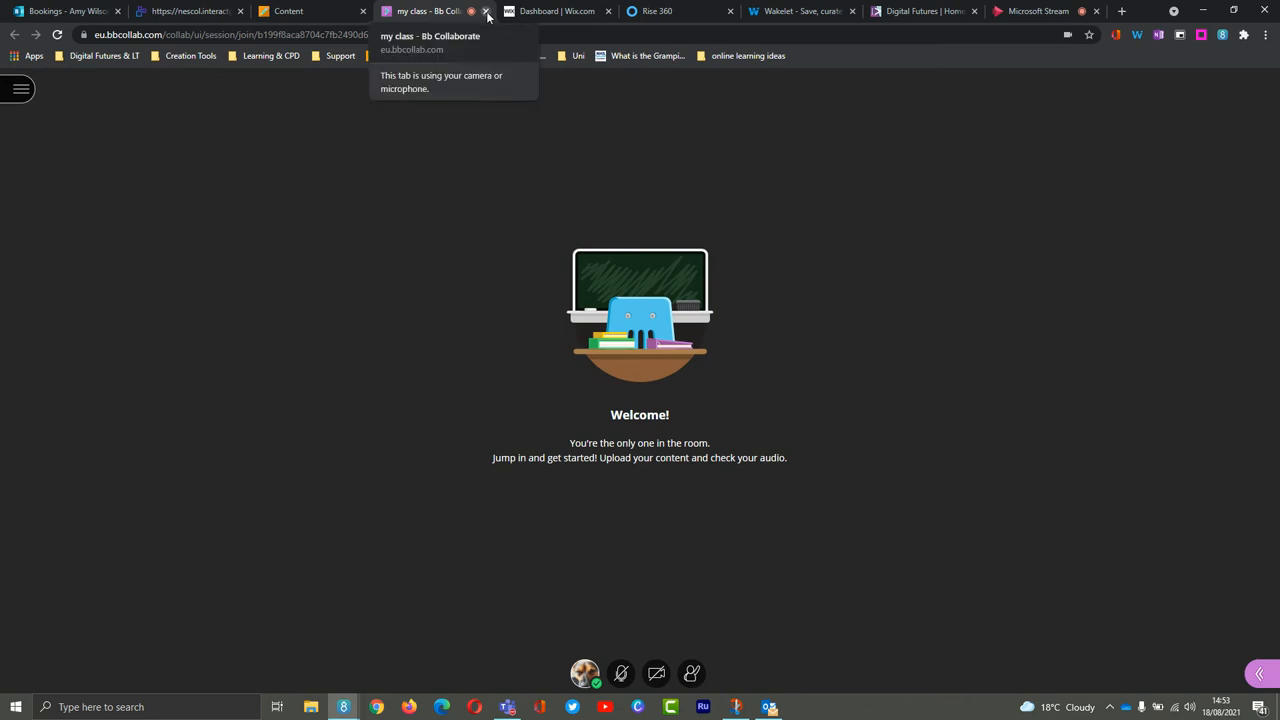
- Close the Collaborate tab to get back to the Student Preview course page
left_click(484, 12)
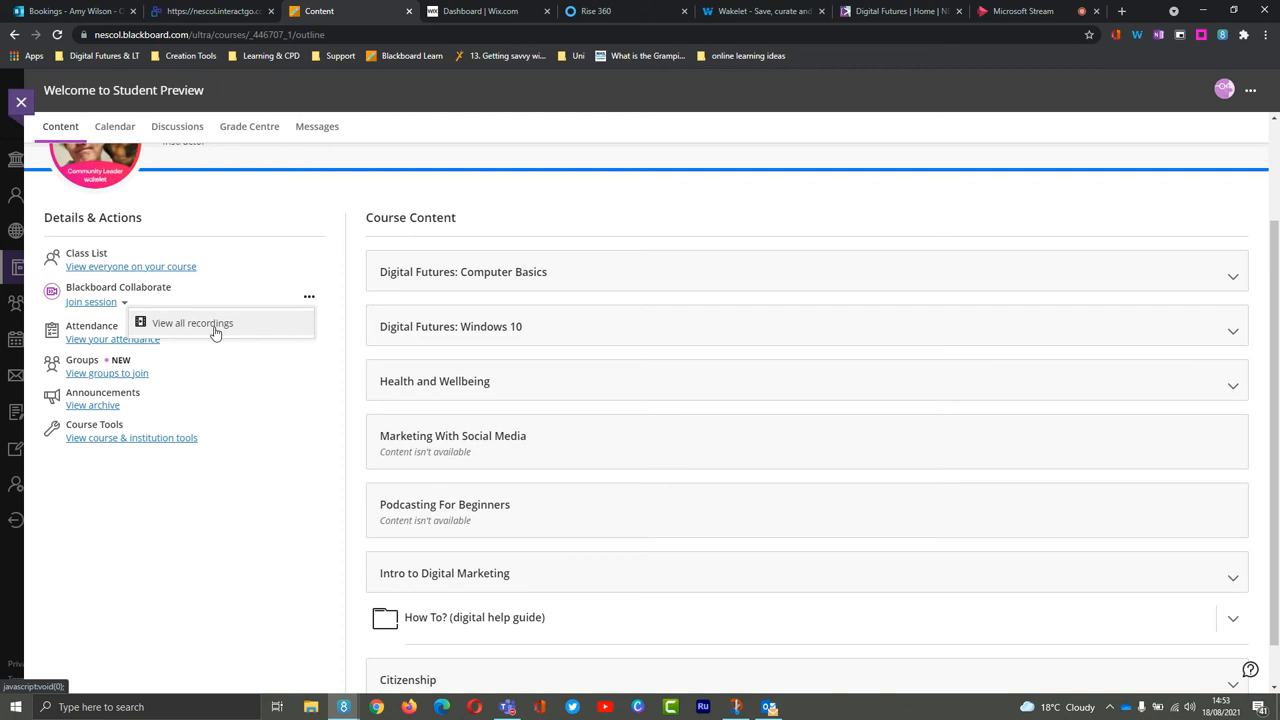
left_click(192, 322)
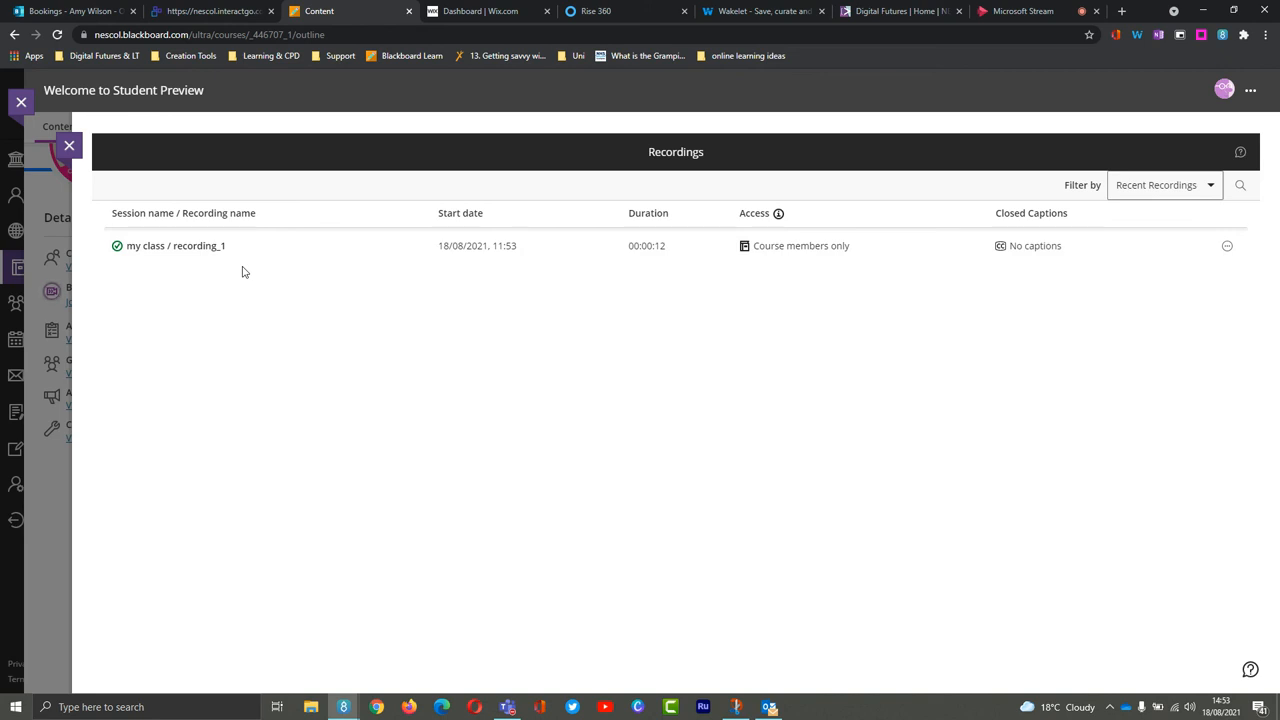
mouse_move(1228, 246)
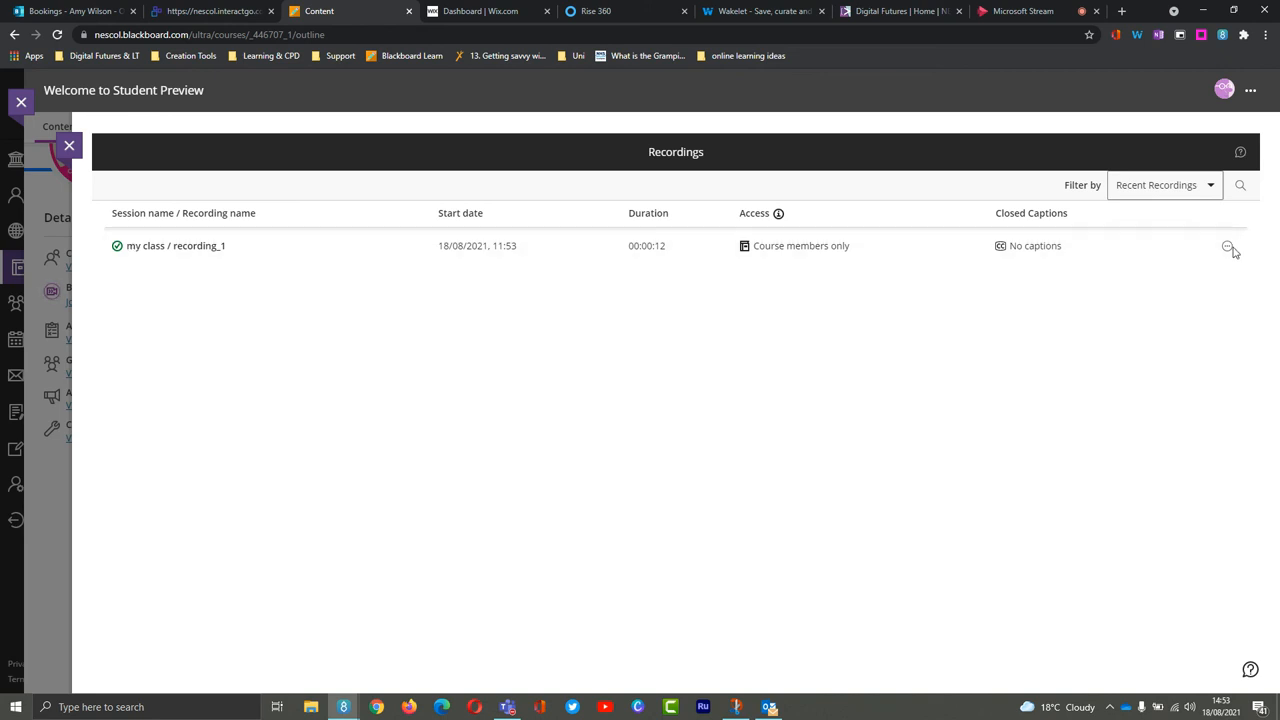
left_click(176, 244)
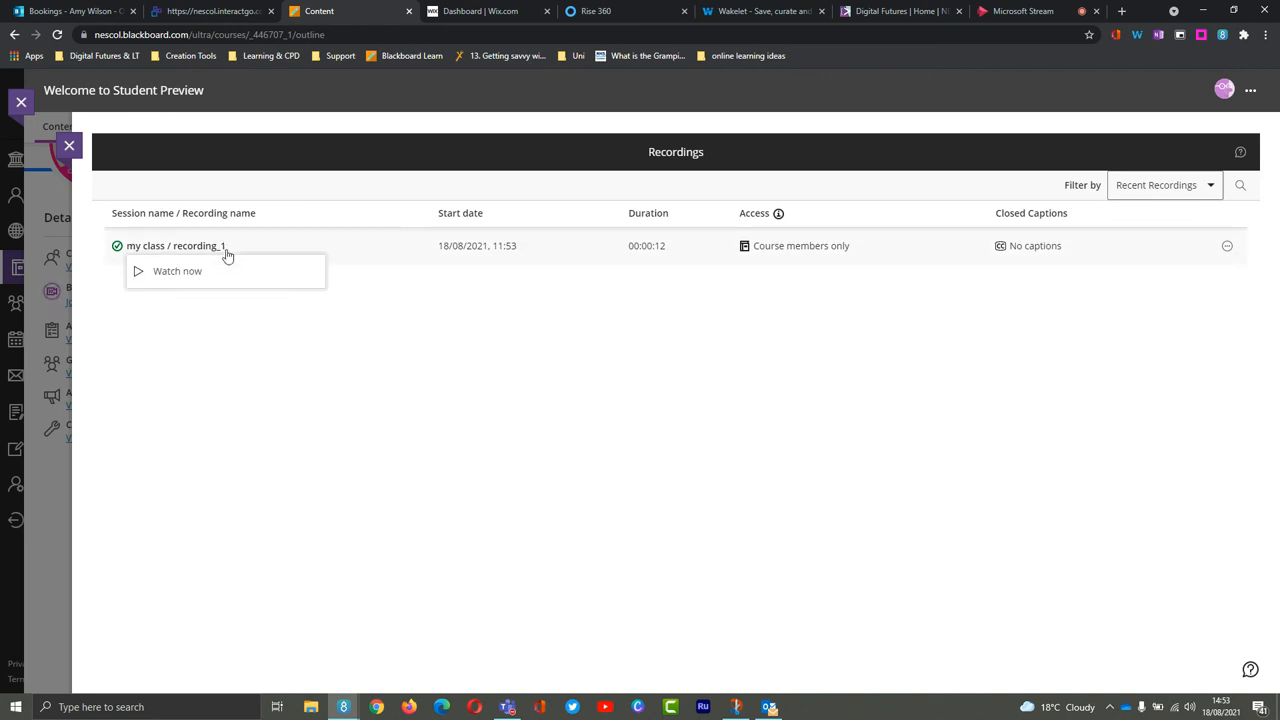
mouse_move(432, 504)
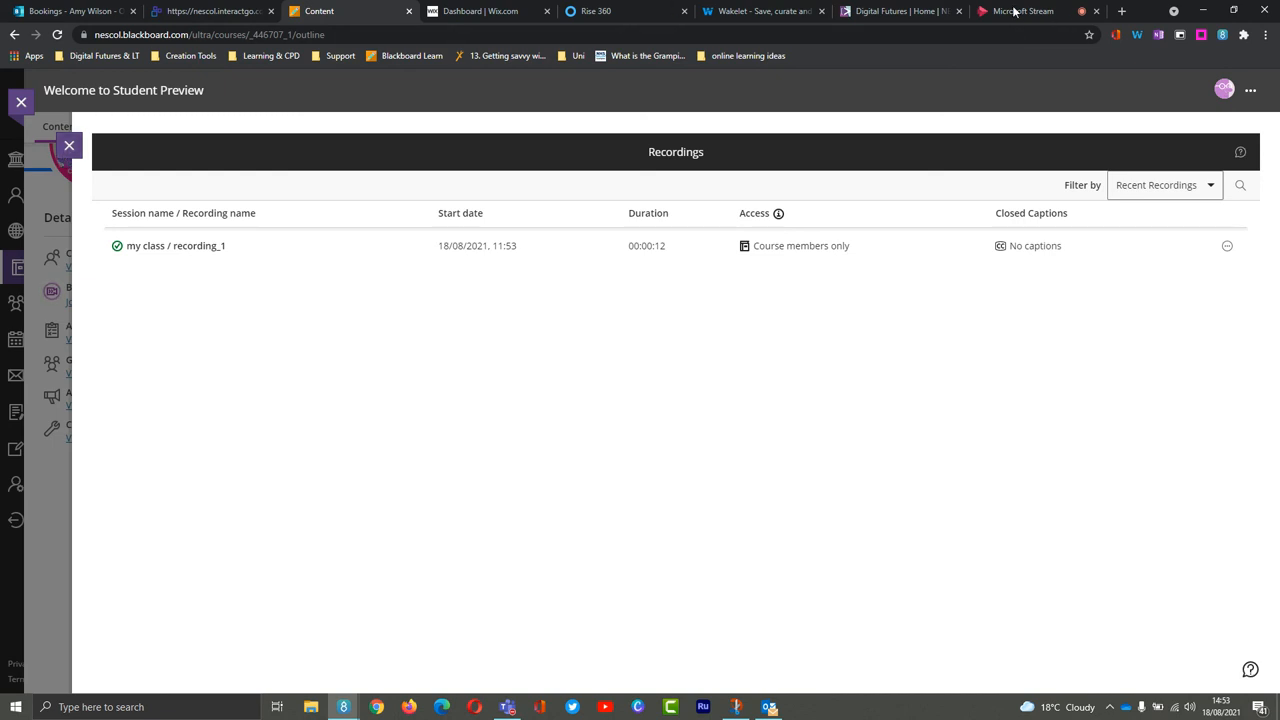
mouse_move(1020, 12)
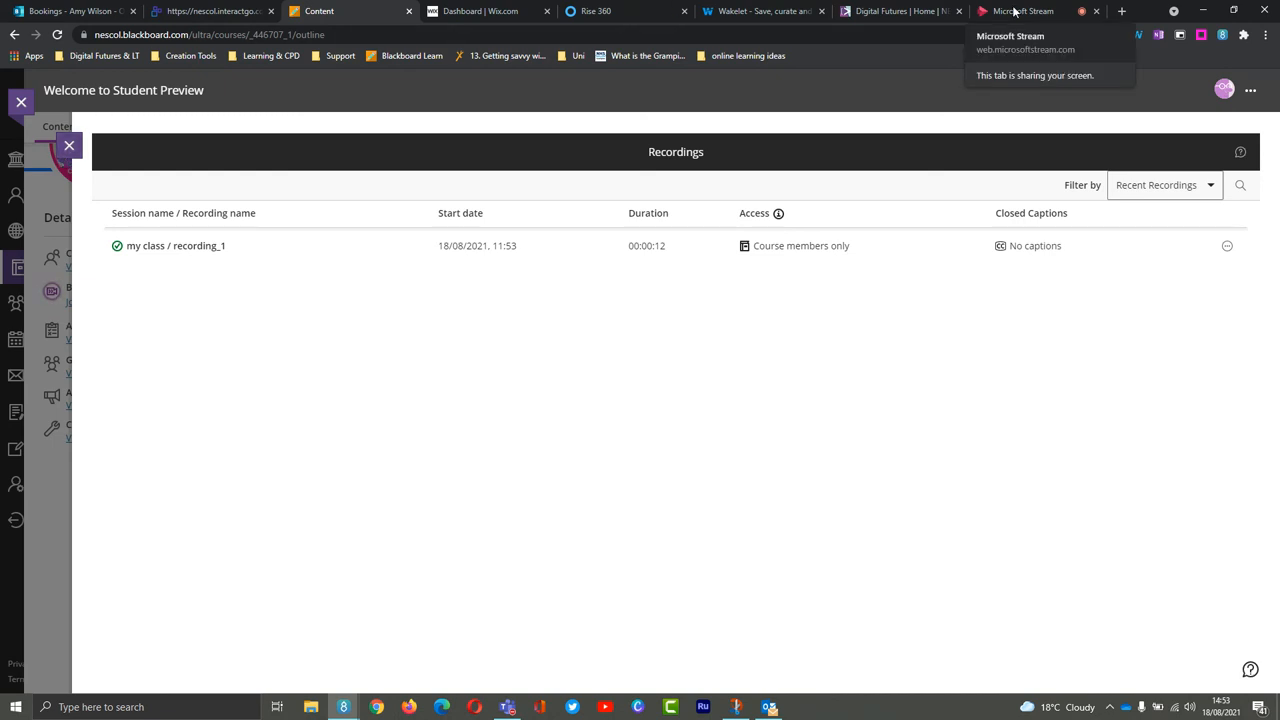